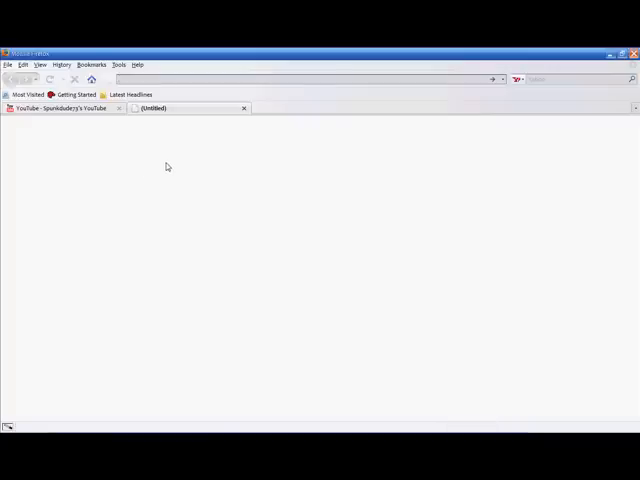
Step: Download rehansplit.exe from javeovideo.com and save the file
text(http://javeovideo.com/wp-content/uploads/rehansplit.exe)
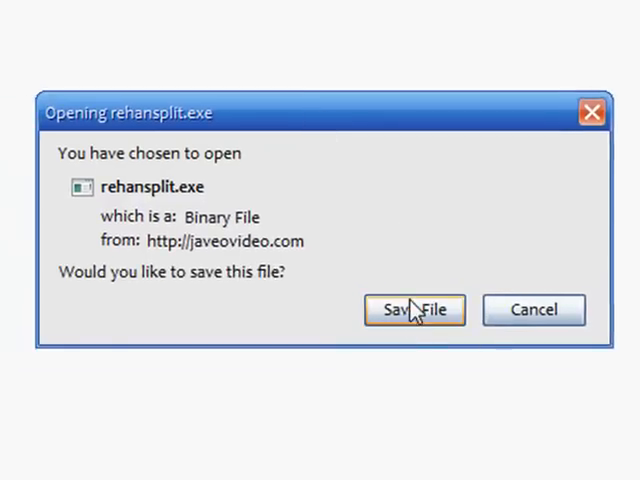
click(413, 309)
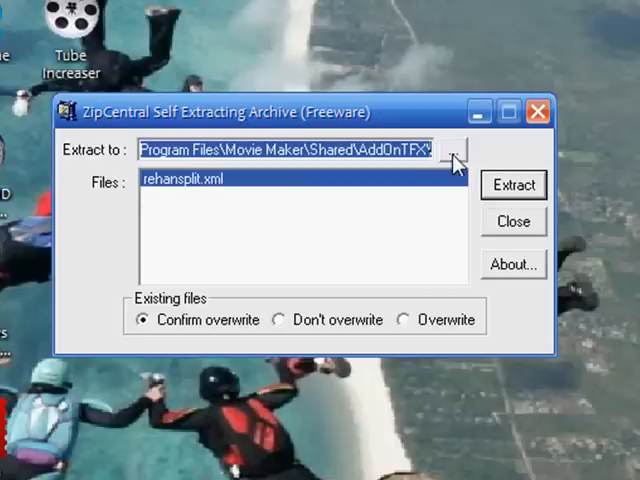
Step: Set the extraction destination to Movie Maker 2.6 > Shared > AddOnTFX
click(454, 150)
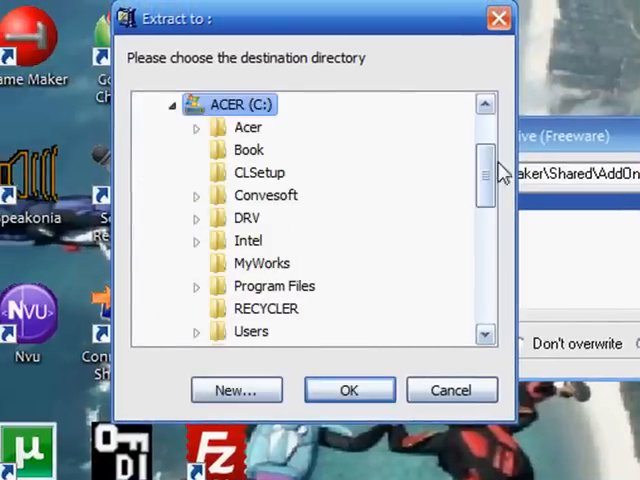
scroll(down, 3)
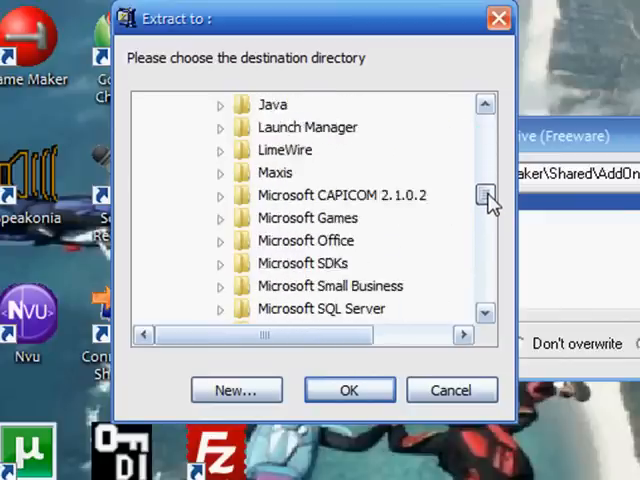
scroll(down, 3)
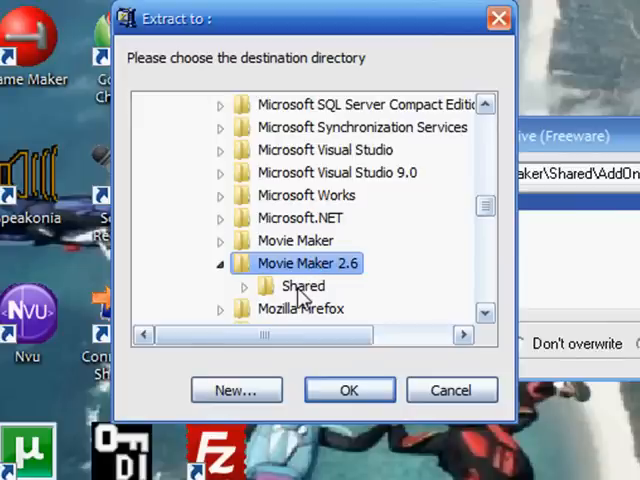
click(242, 286)
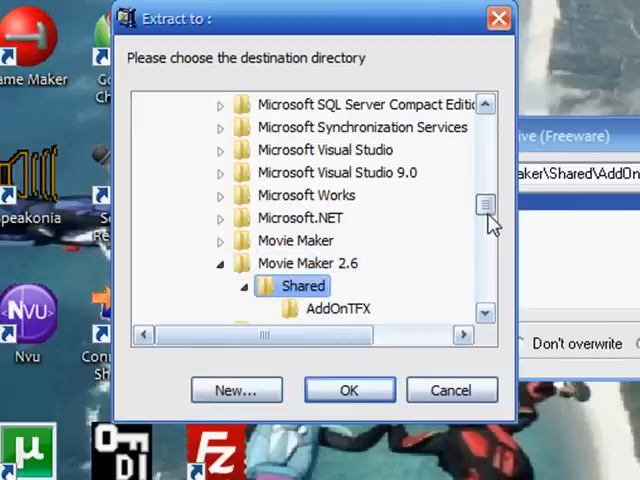
scroll(down, 3)
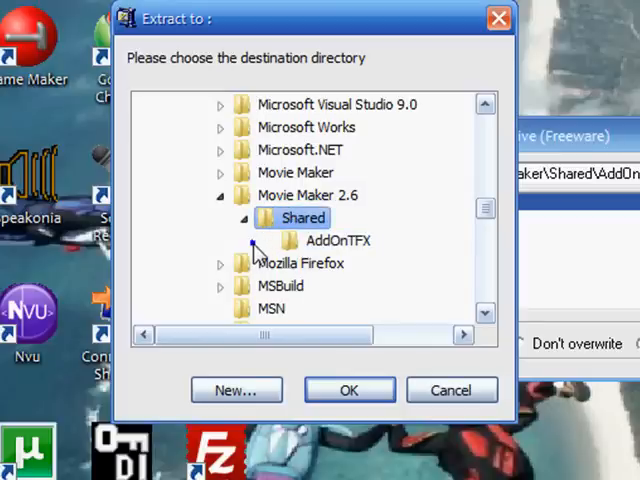
click(338, 240)
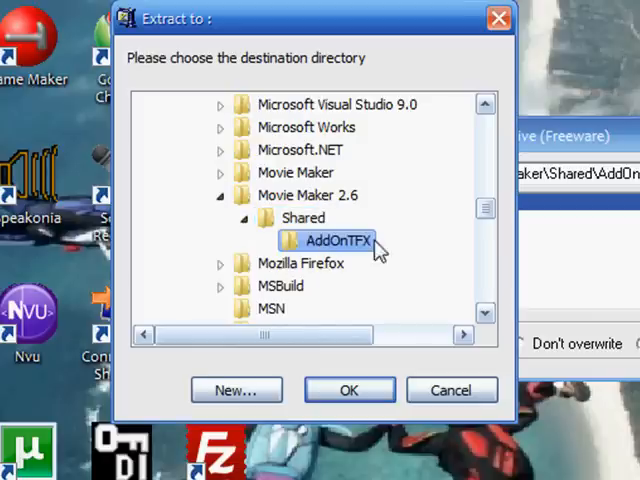
click(303, 217)
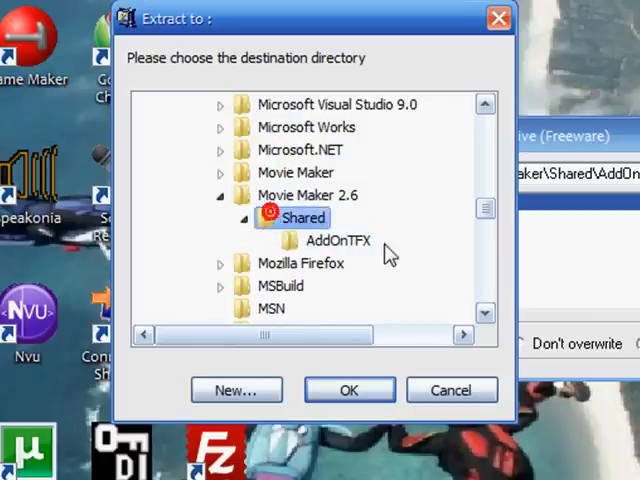
click(338, 240)
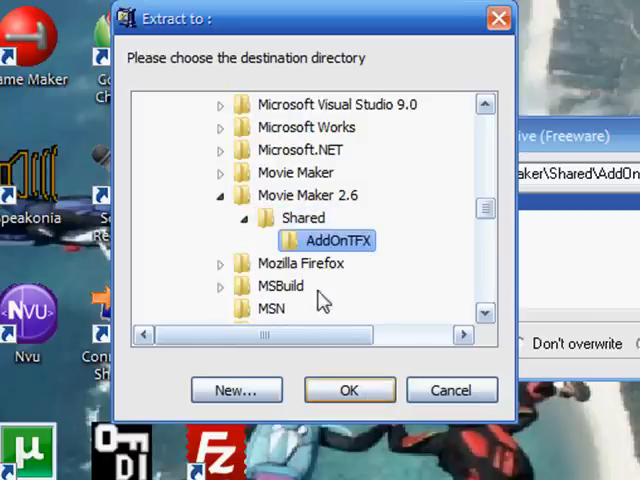
click(348, 390)
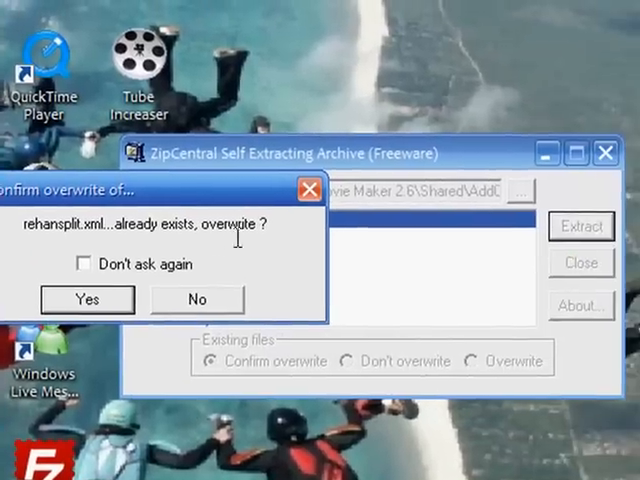
mouse_move(160, 290)
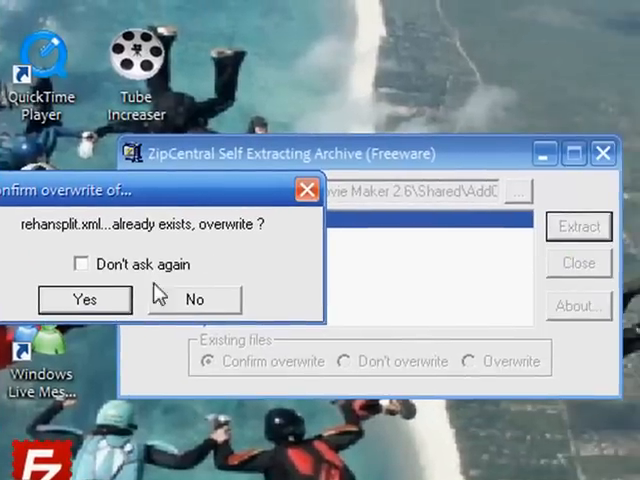
Step: Confirm overwriting the existing rehansplit.xml in AddOnTFX
click(84, 299)
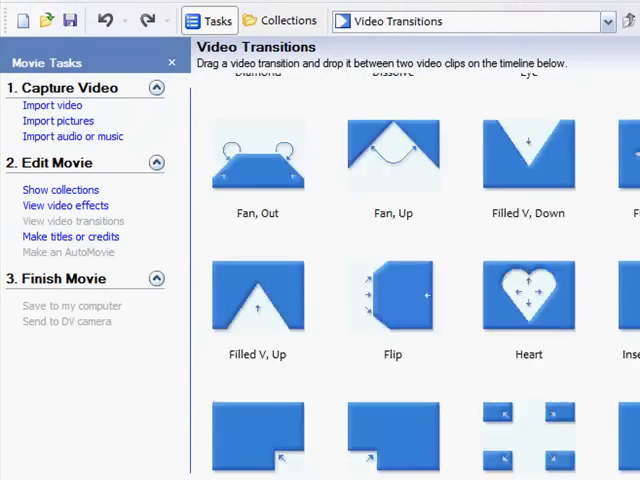
Step: Import 002_xvid_WMV V9 from Documents > Any Video Converter > WMV
scroll(up, 3)
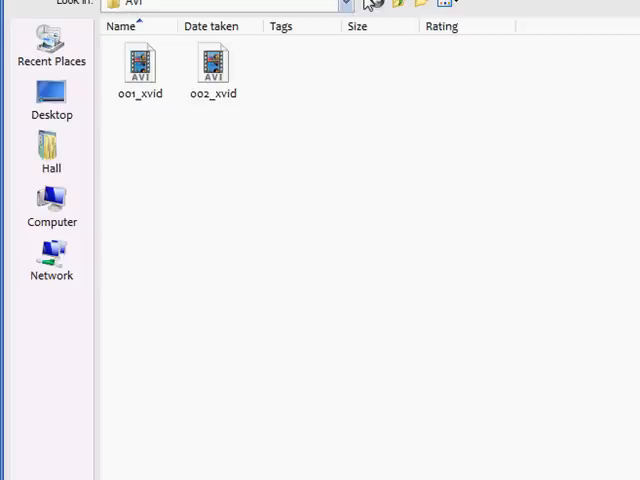
click(345, 4)
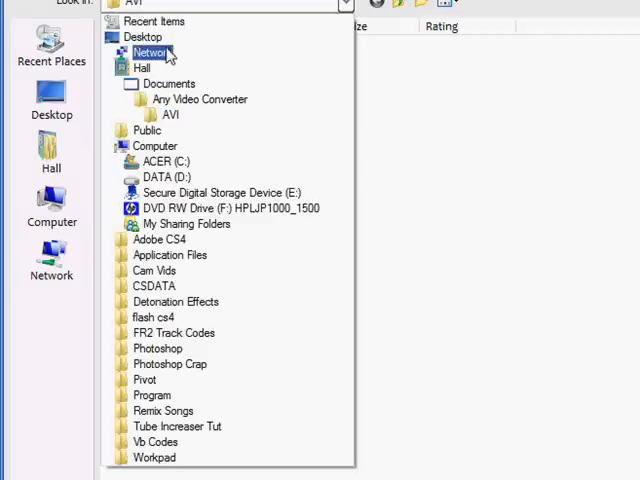
click(141, 67)
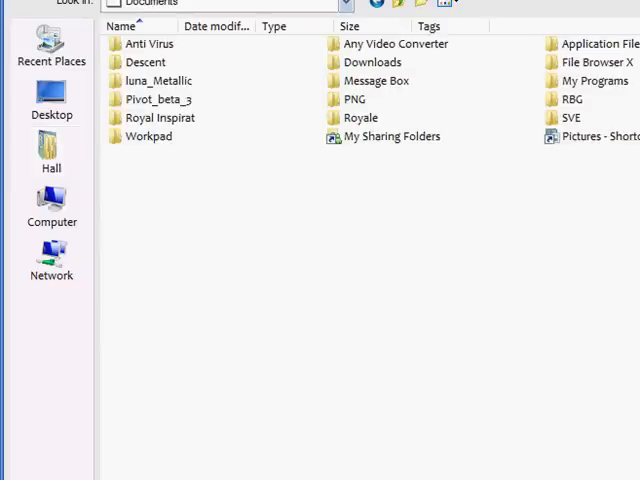
double_click(396, 44)
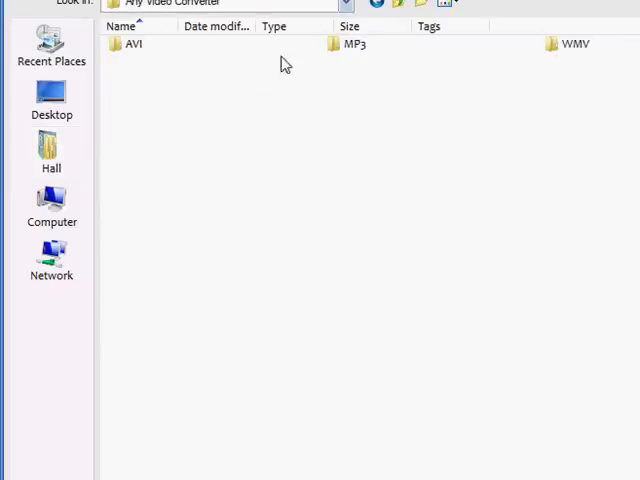
double_click(575, 44)
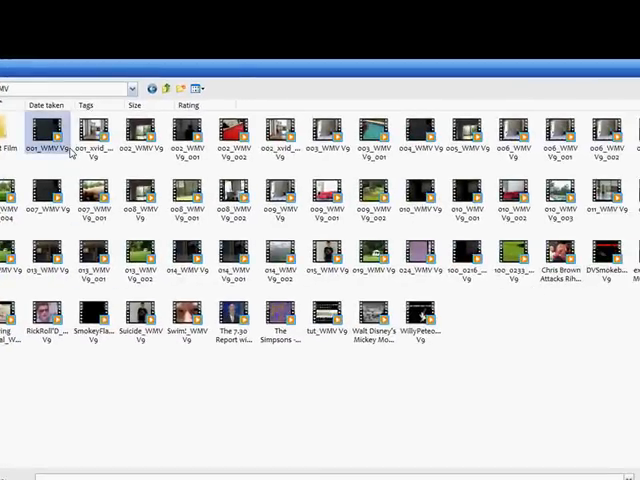
click(372, 130)
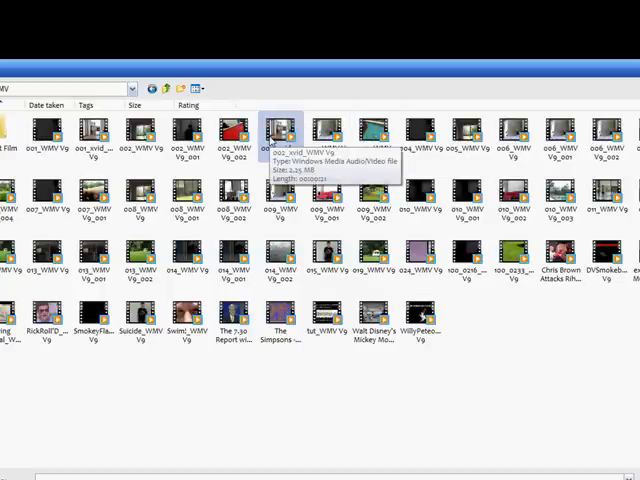
click(285, 130)
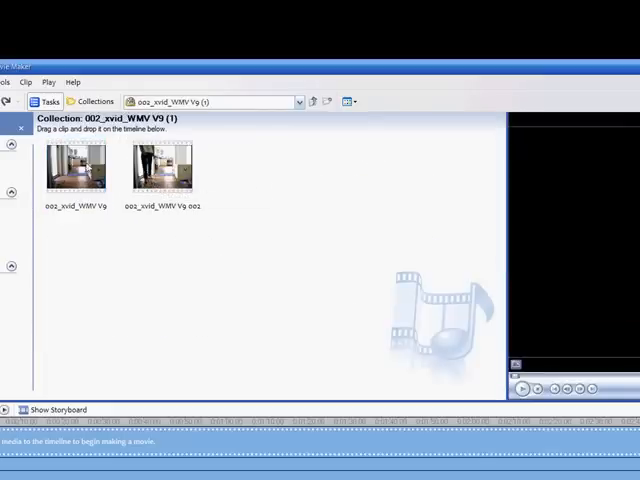
Step: Place the 002_xvid_WMV clip on the timeline and preview it
click(75, 165)
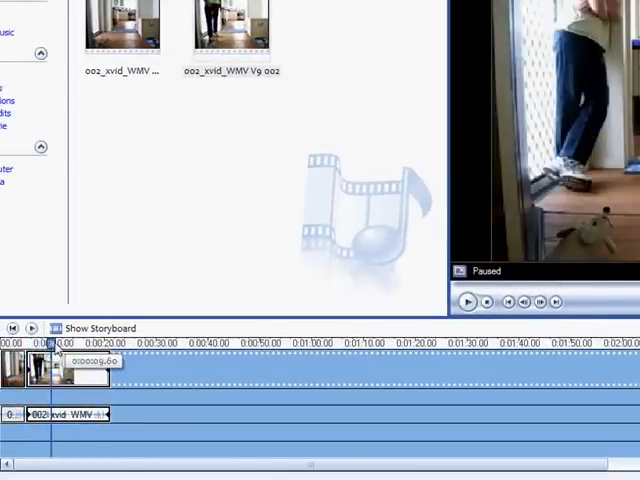
click(30, 328)
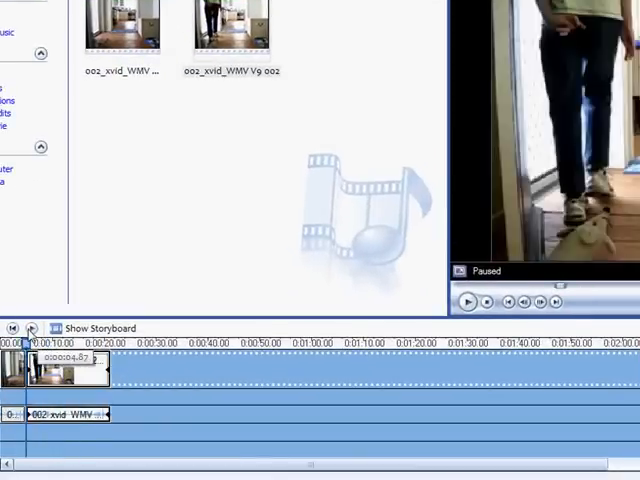
mouse_move(232, 30)
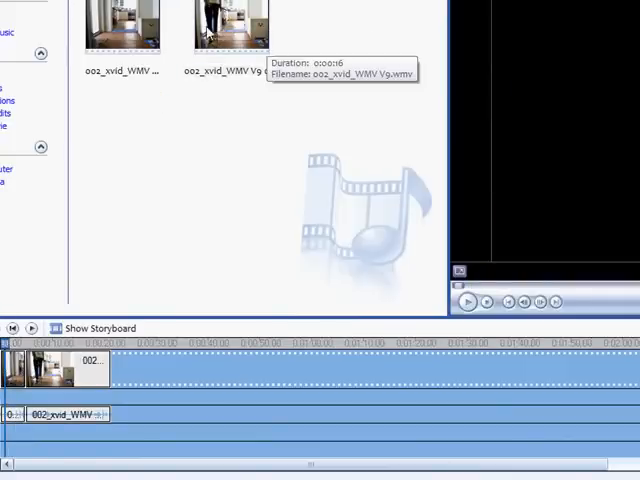
click(231, 25)
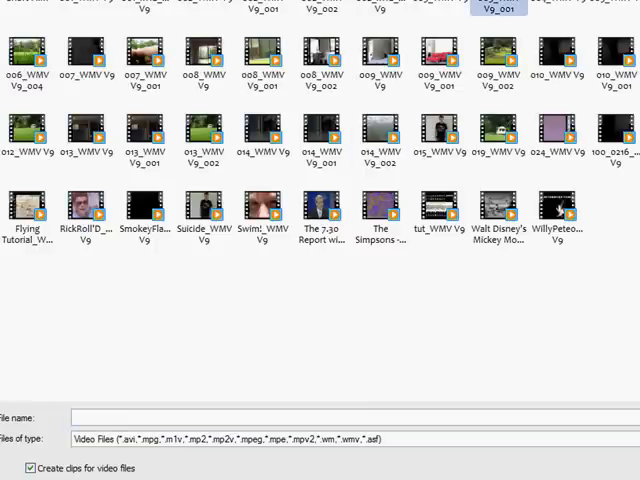
Step: Select another video file among the Import File thumbnails
click(144, 55)
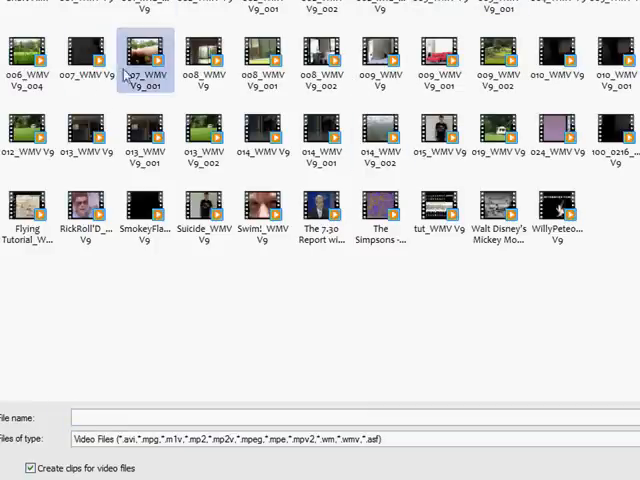
click(141, 8)
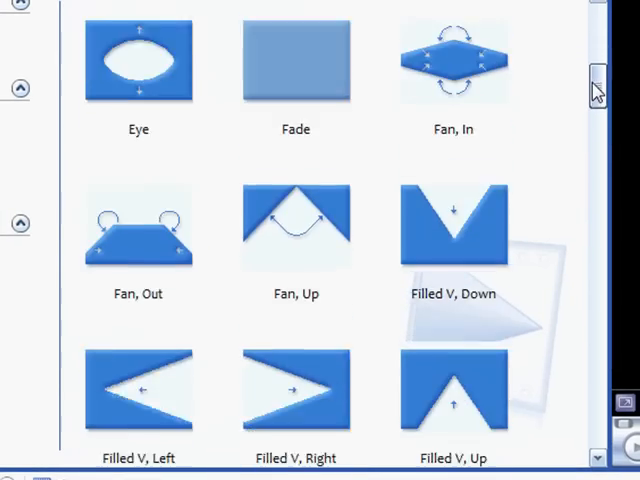
Step: Scroll the Video Transitions list down to SPLIT: Vertical Soft
scroll(down, 3)
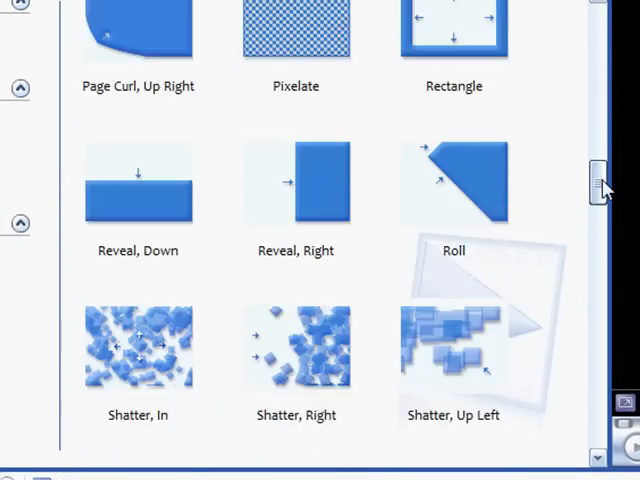
scroll(down, 3)
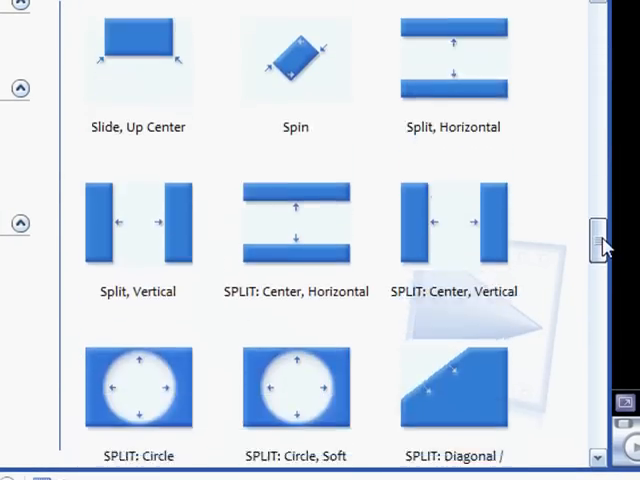
scroll(down, 3)
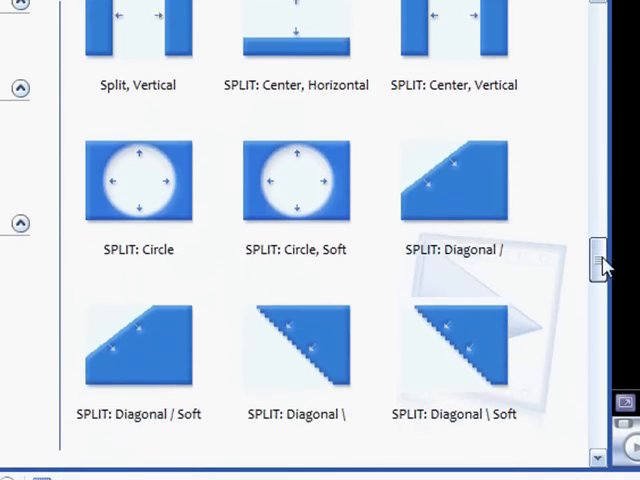
scroll(down, 3)
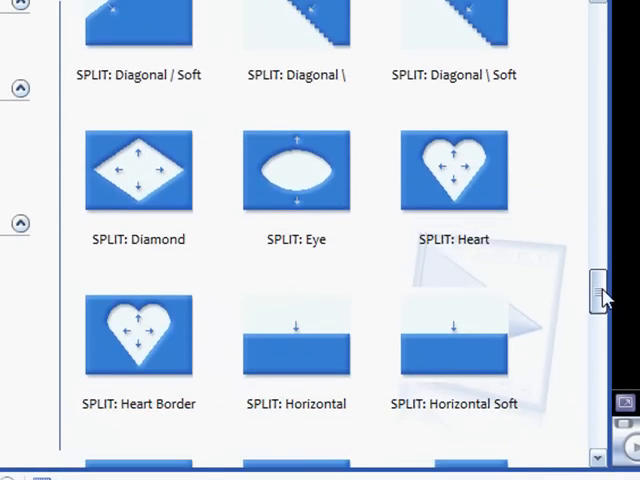
scroll(down, 3)
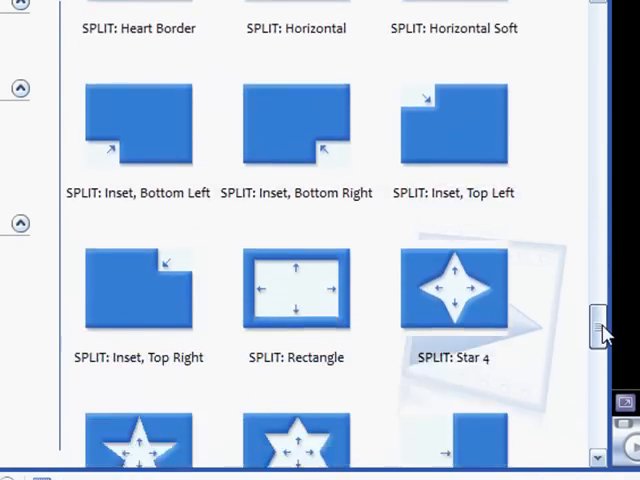
scroll(down, 3)
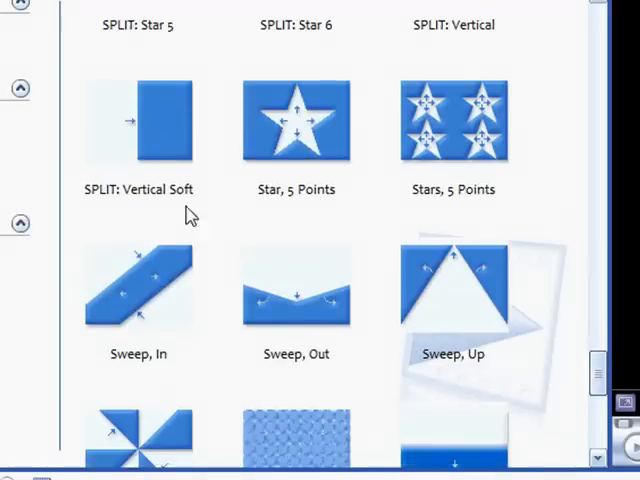
mouse_move(140, 125)
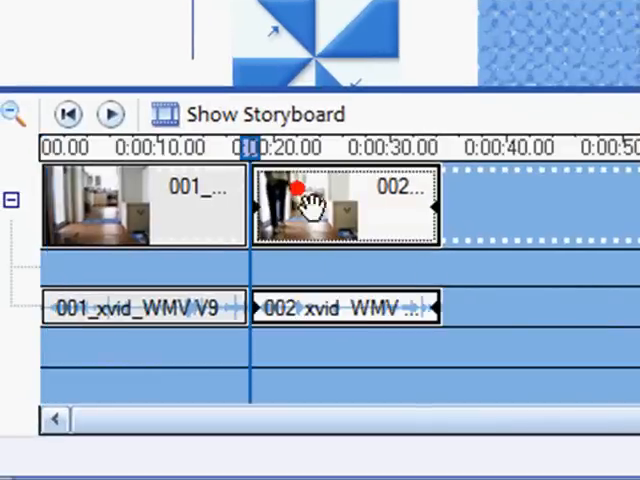
mouse_move(378, 216)
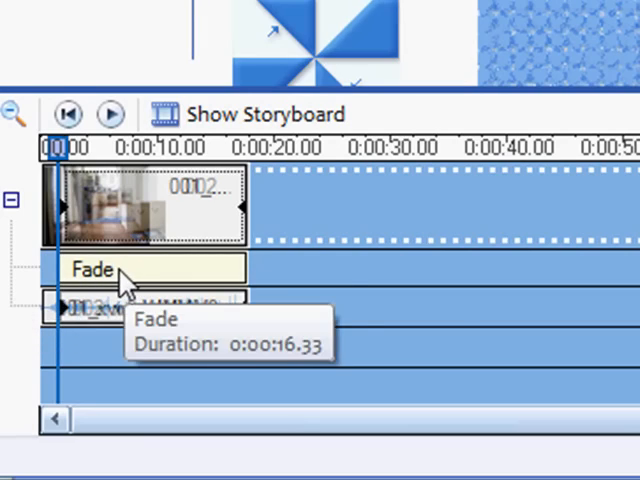
Step: Scroll the view up over the overlapping 001 and 002 timeline clips
scroll(up, 3)
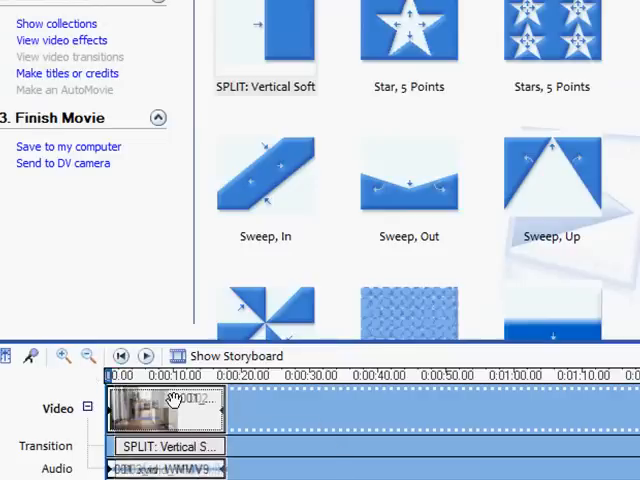
mouse_move(265, 430)
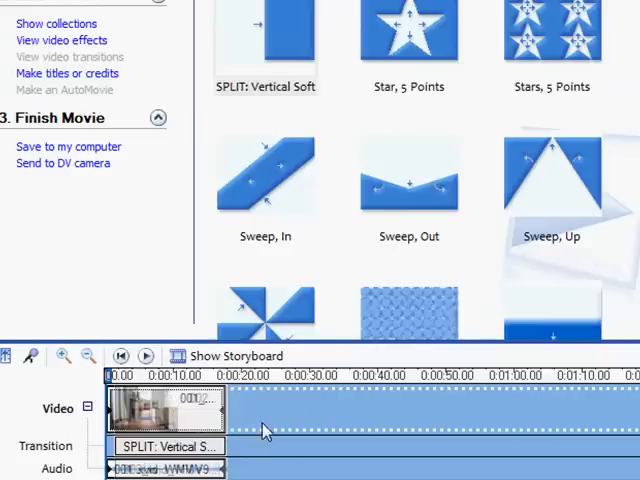